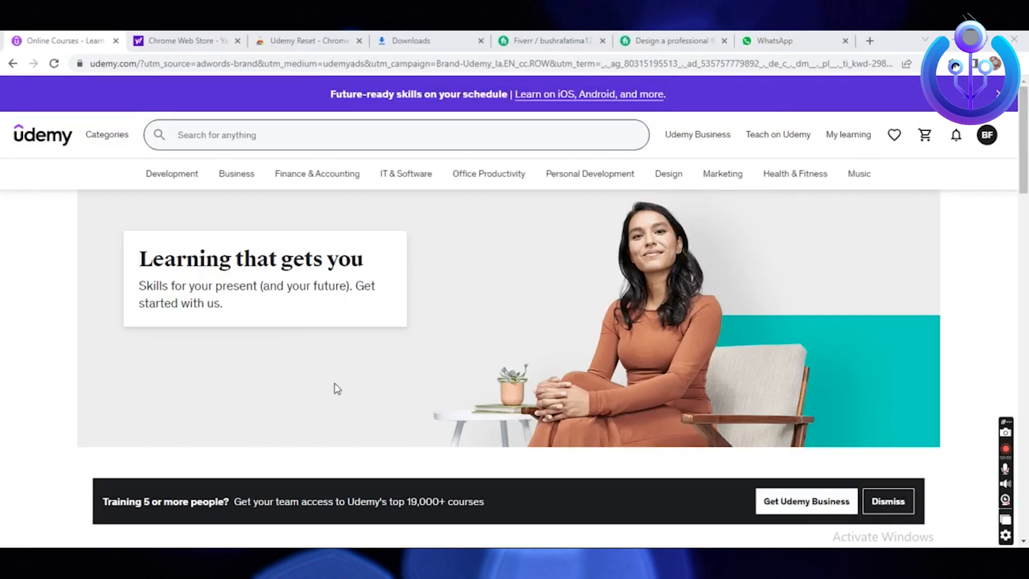
mouse_move(502, 371)
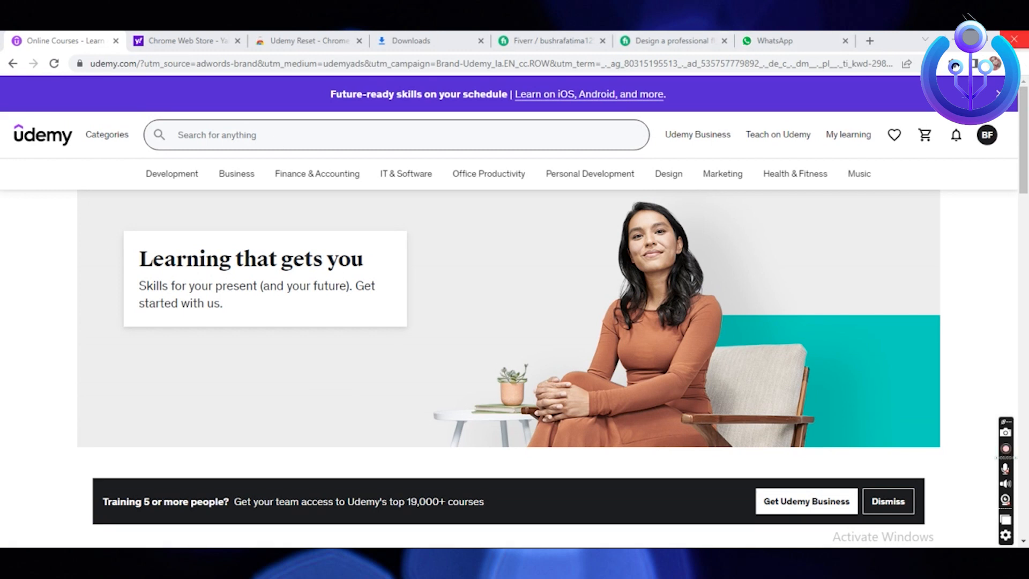
mouse_move(317, 173)
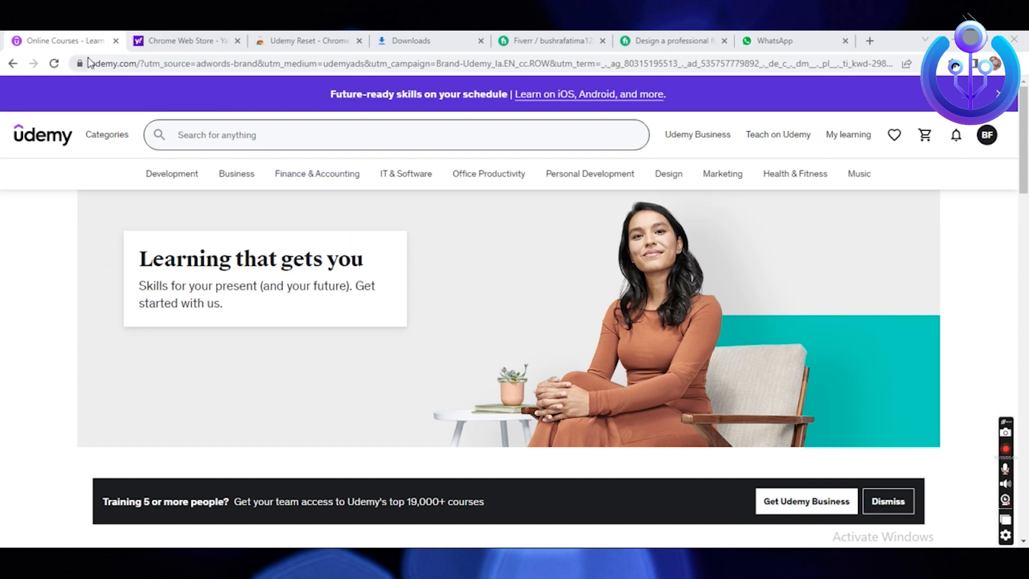
Scroll the Yahoo search results and open the Chrome Web Store link
left_click(459, 64)
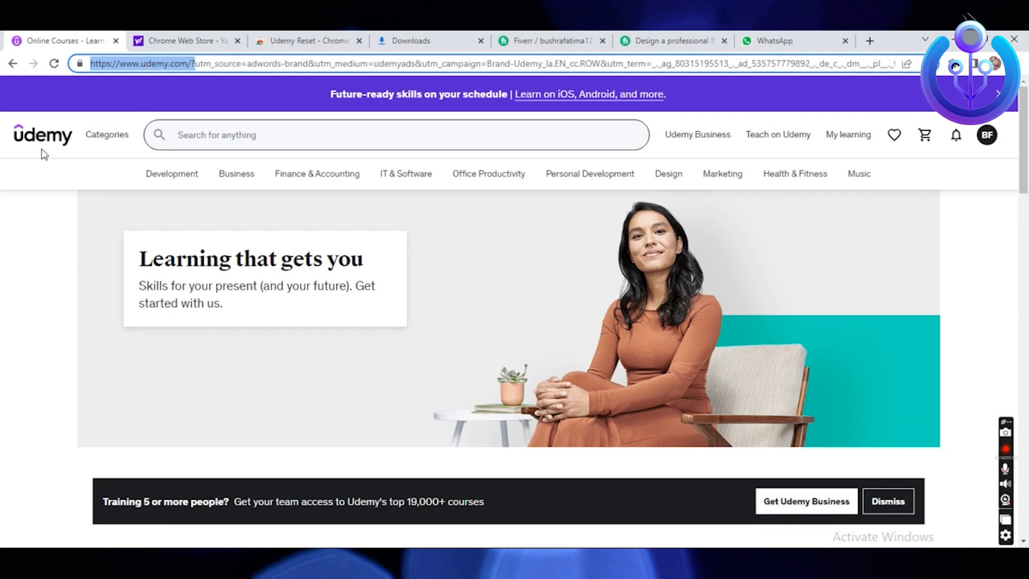
mouse_move(66, 138)
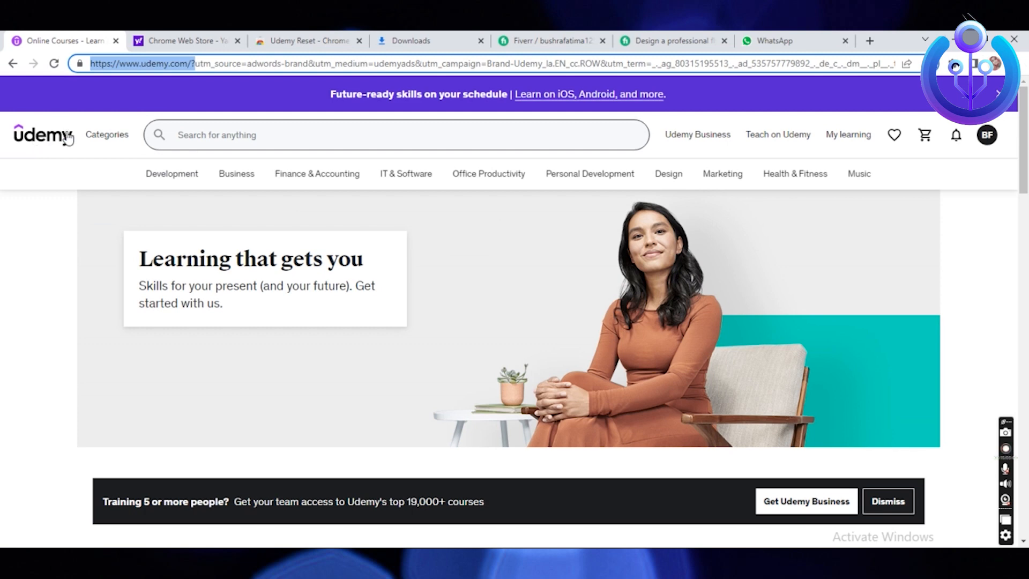
scroll("down", 3)
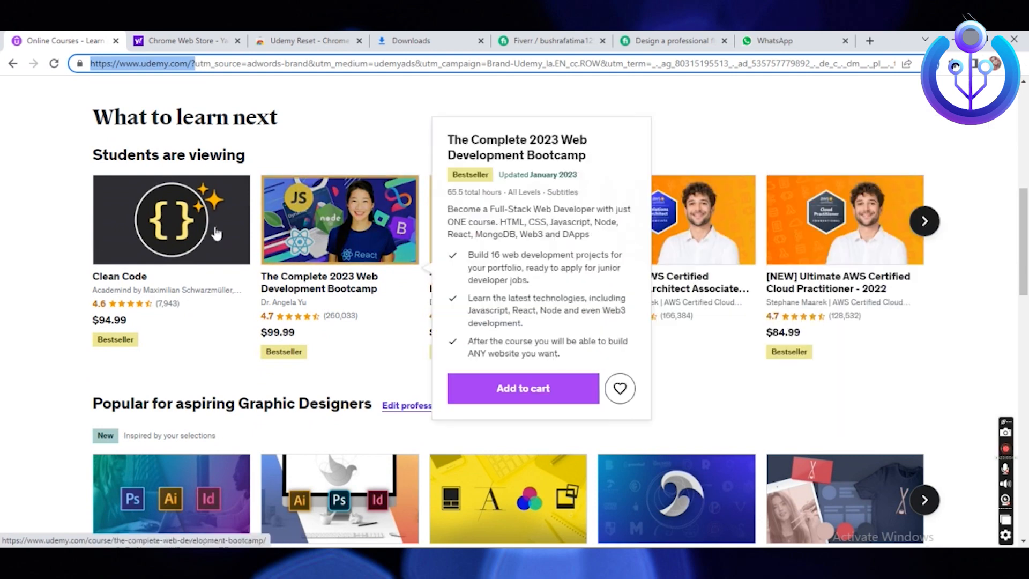
mouse_move(197, 219)
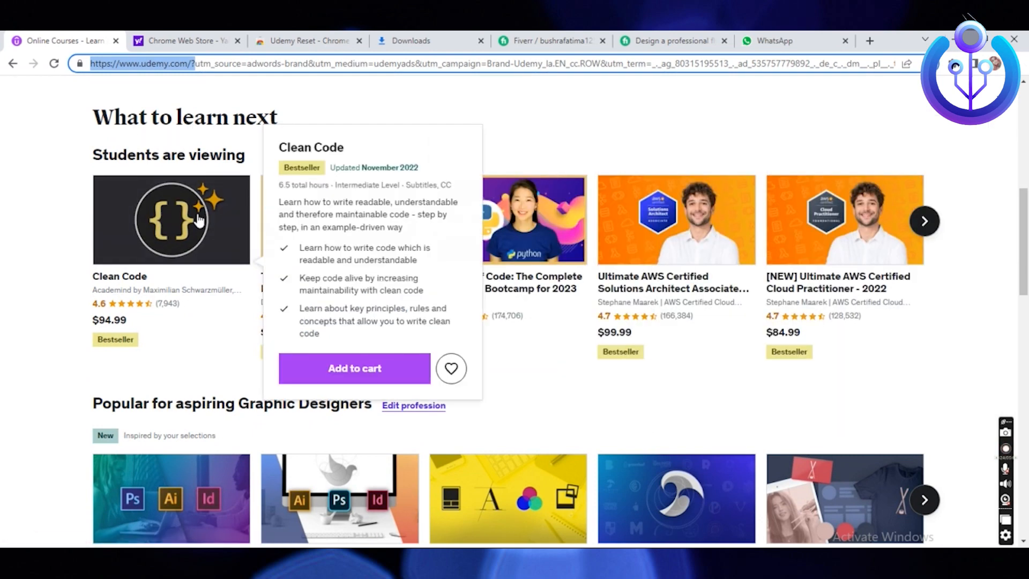
mouse_move(464, 313)
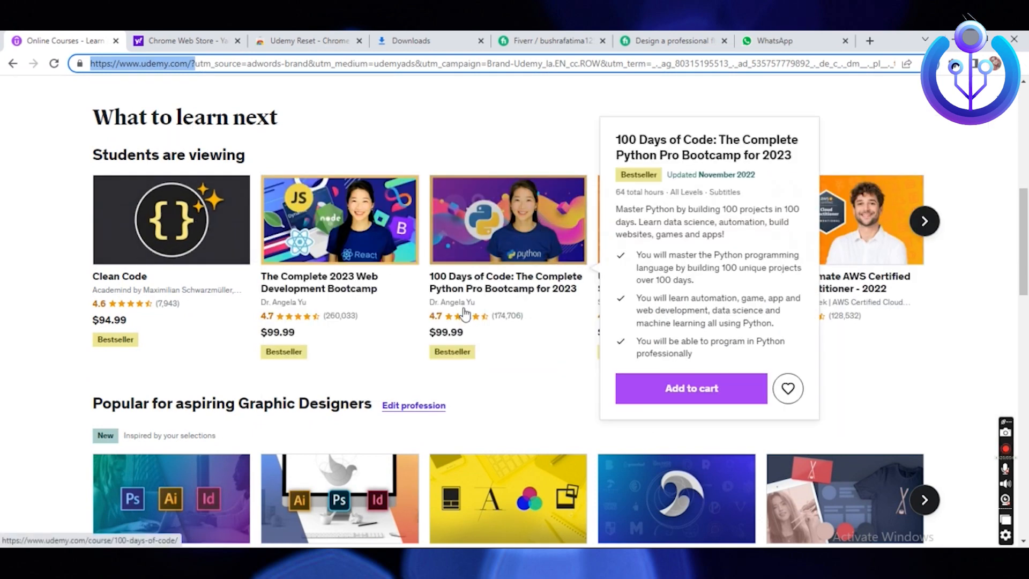
scroll("down", 3)
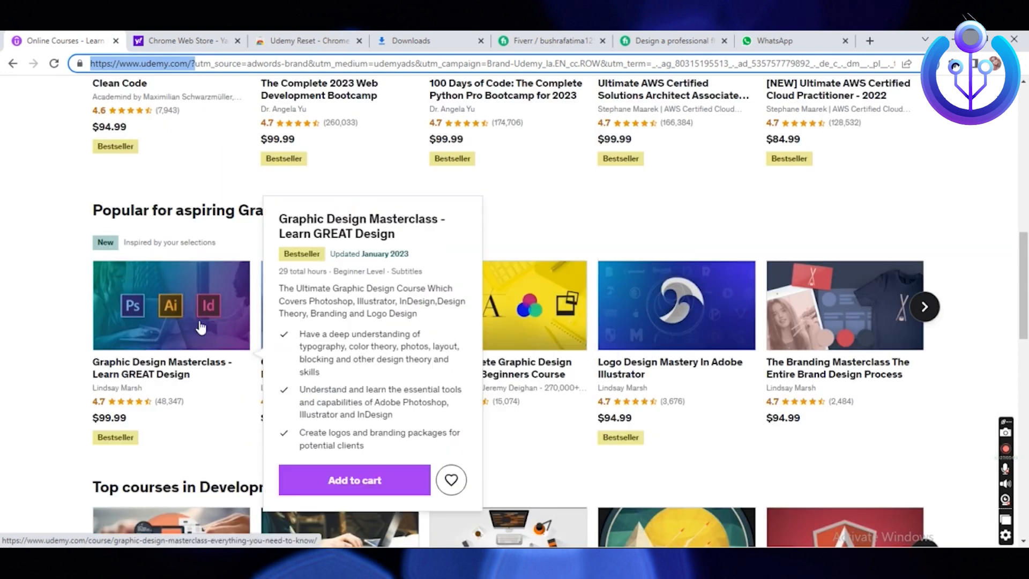
scroll("up", 3)
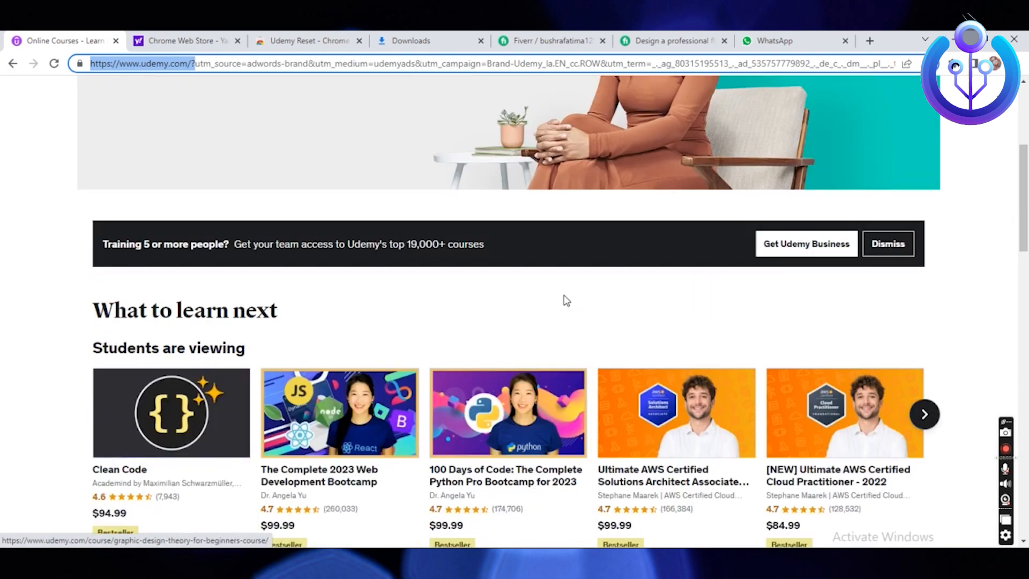
scroll("up", 3)
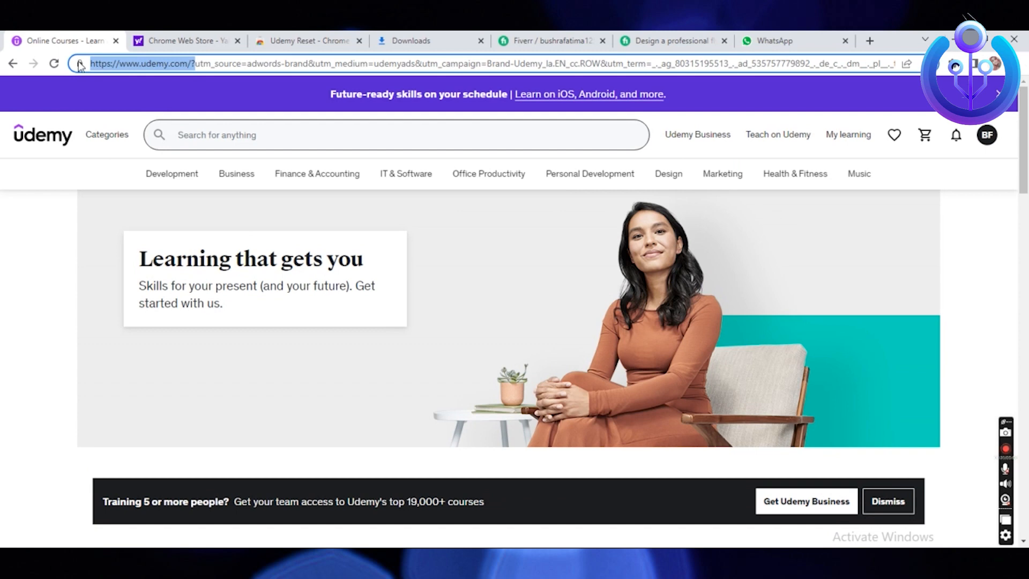
mouse_move(187, 41)
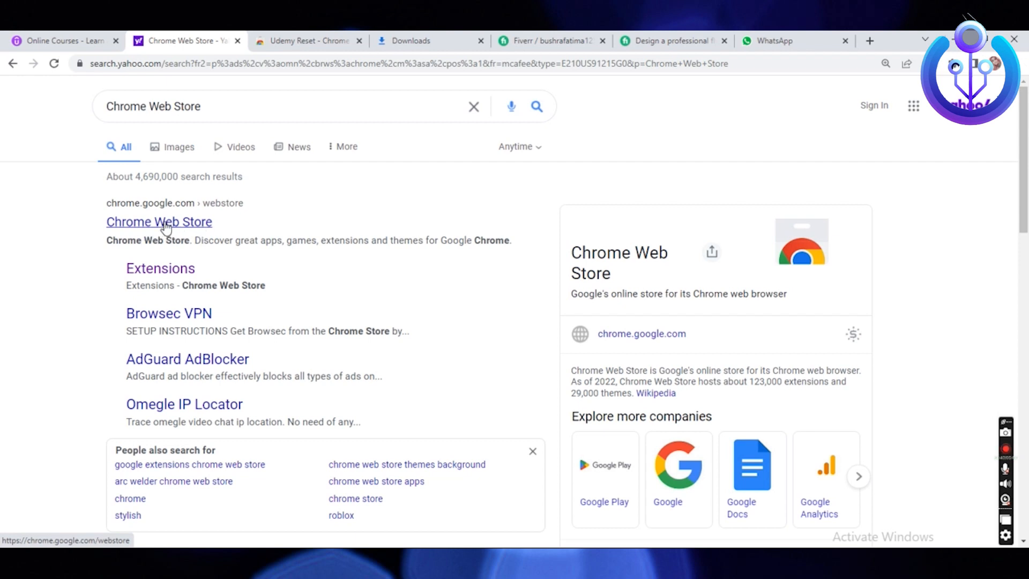
left_click(159, 222)
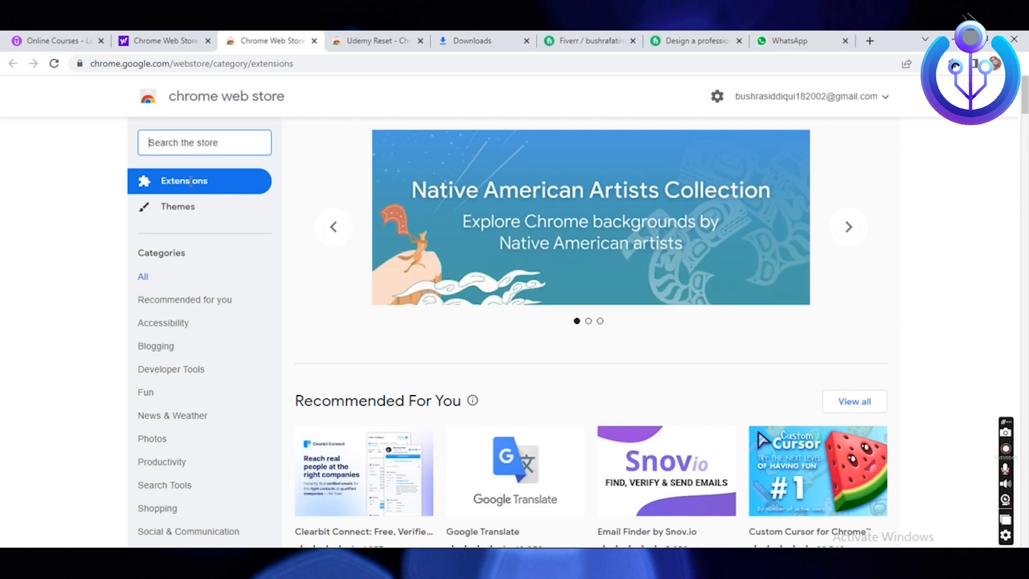
Search the Chrome Web Store for 'udemy reset' via the typed suggestion
type("u")
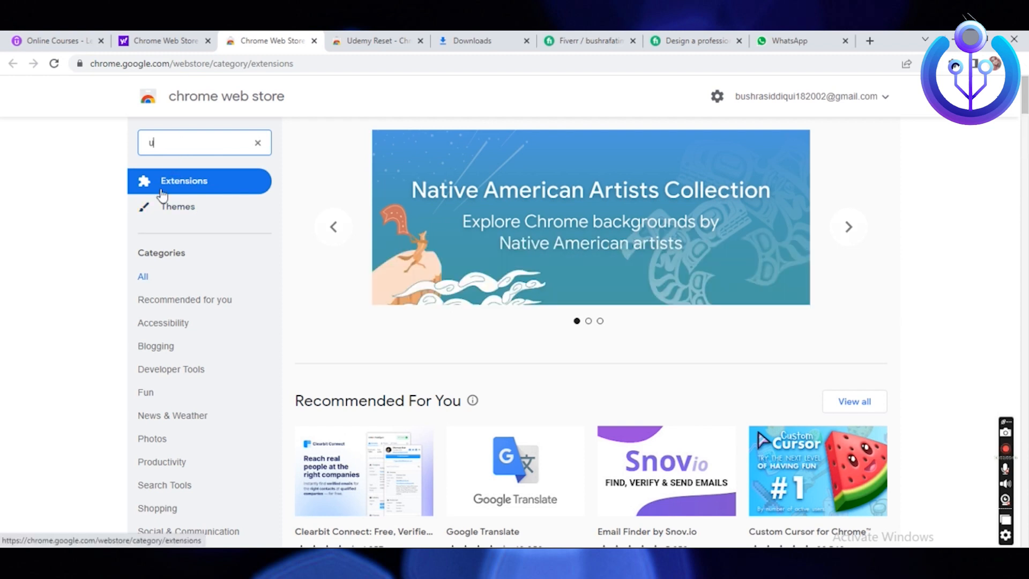
type("demy")
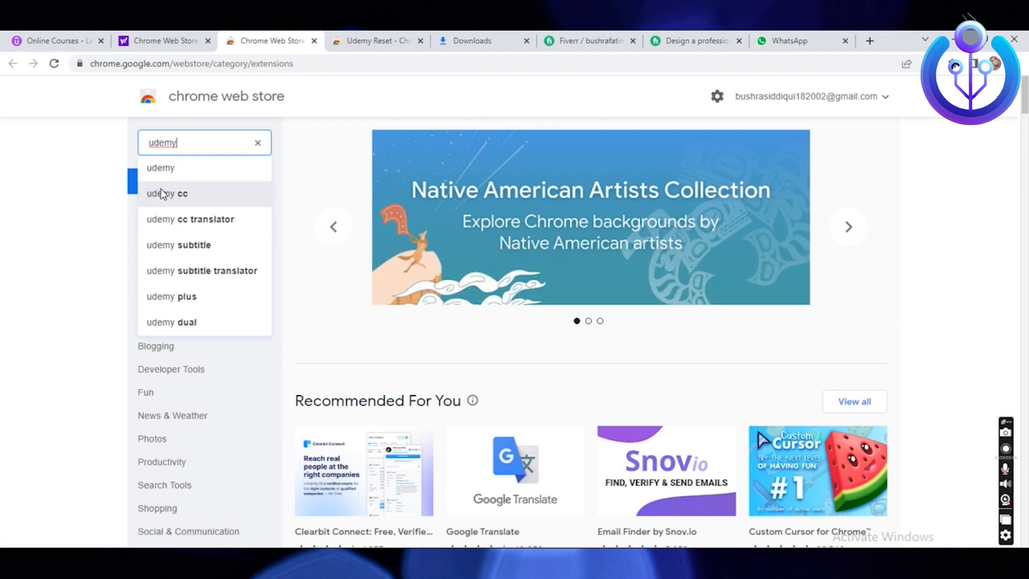
type("re")
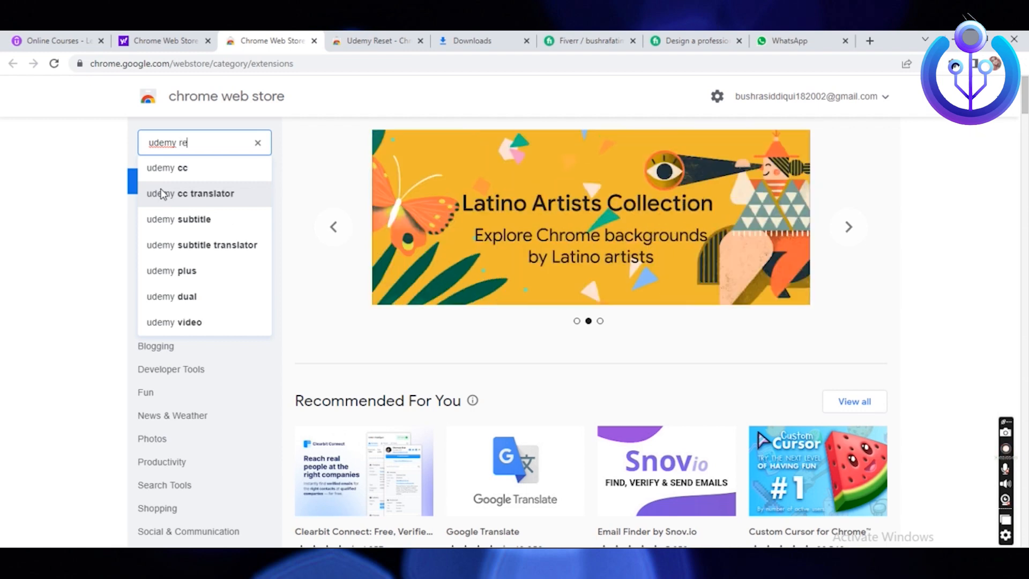
type("s")
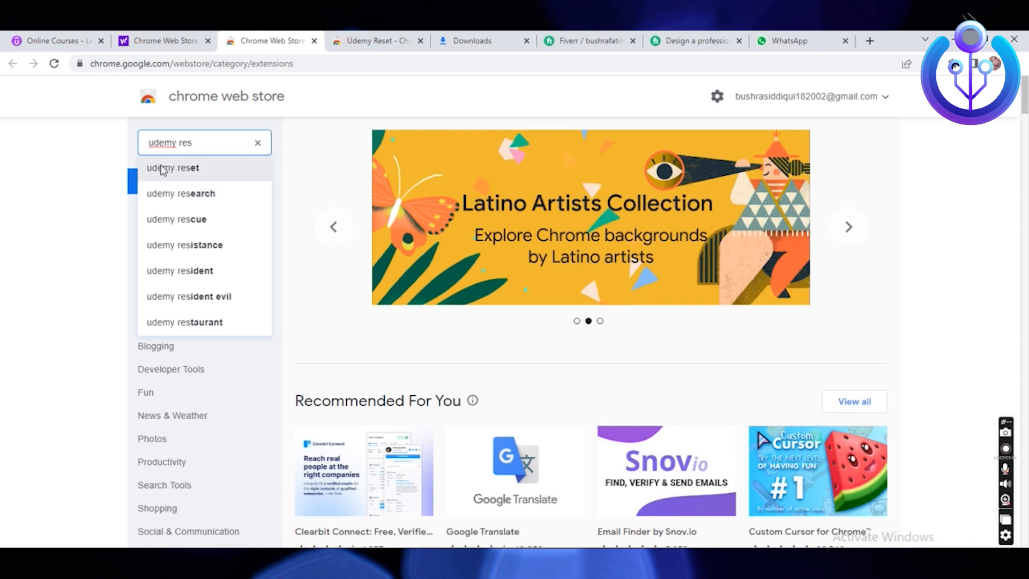
left_click(172, 168)
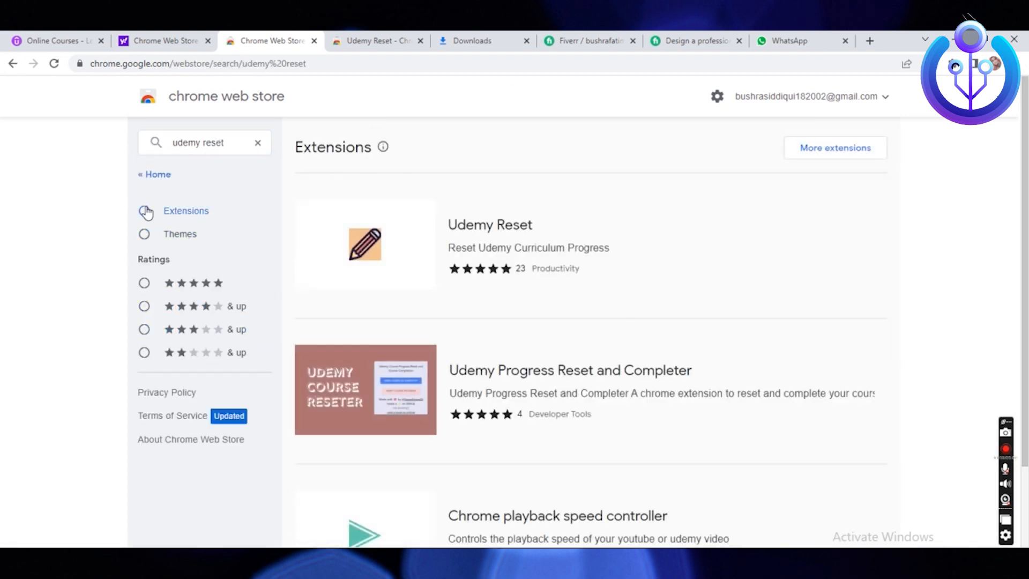
Filter the 'udemy reset' search results to extensions only
left_click(143, 210)
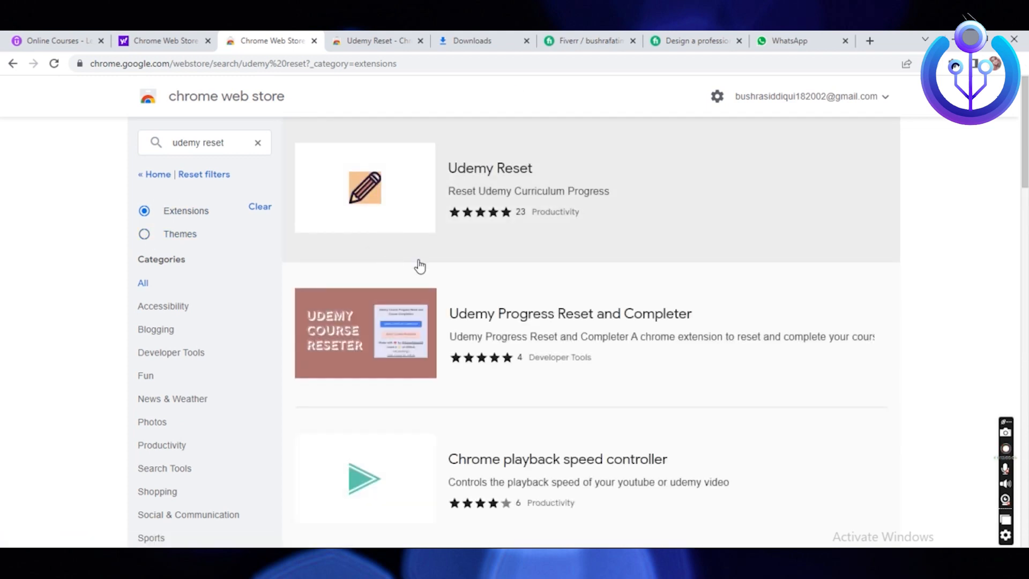
mouse_move(502, 191)
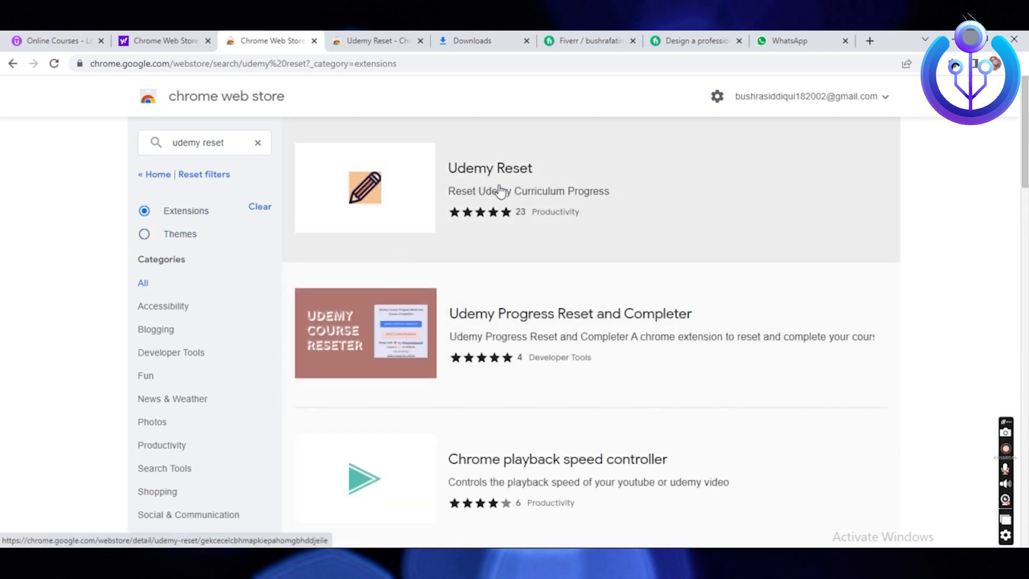
mouse_move(509, 195)
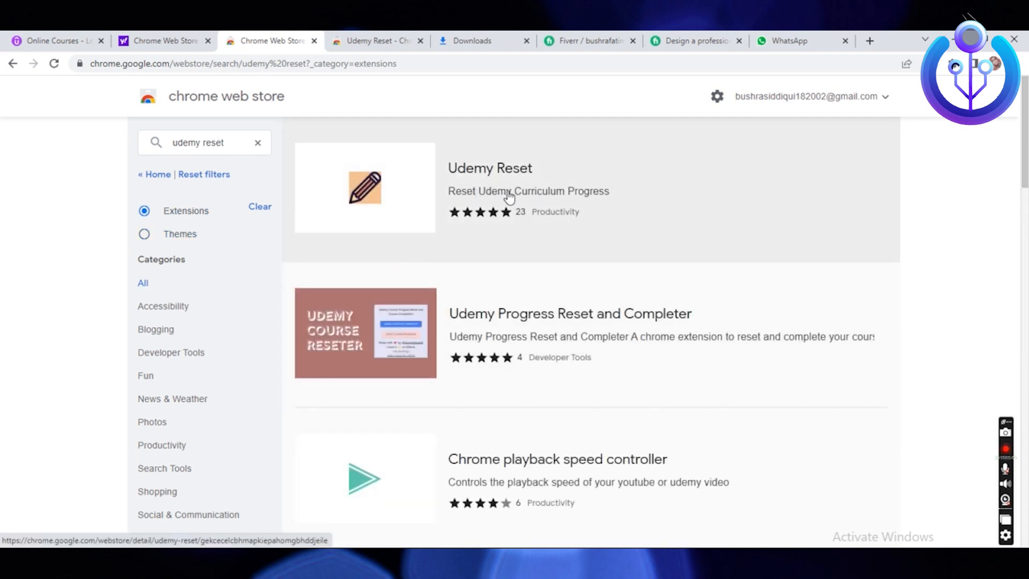
mouse_move(376, 204)
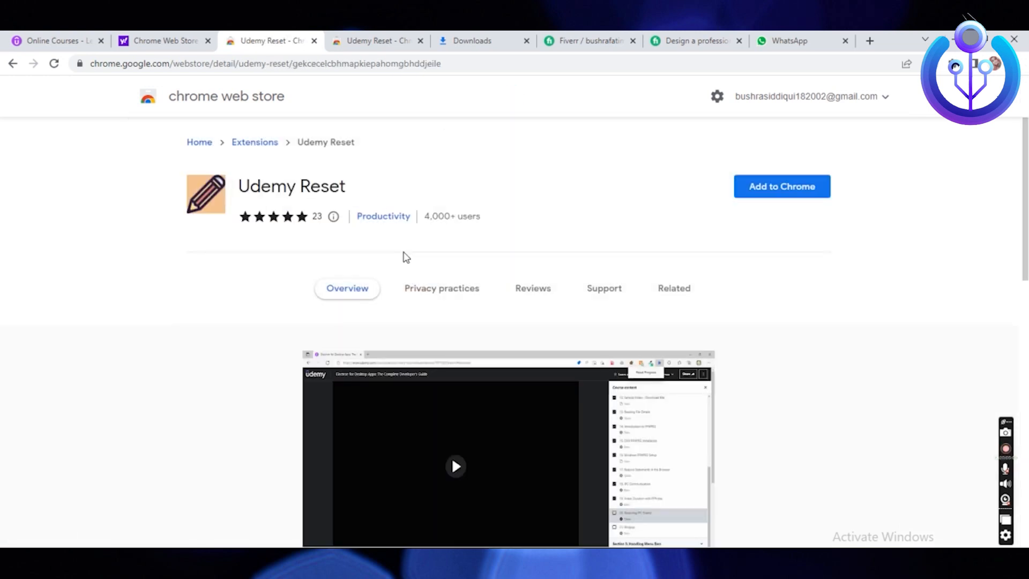
scroll("down", 3)
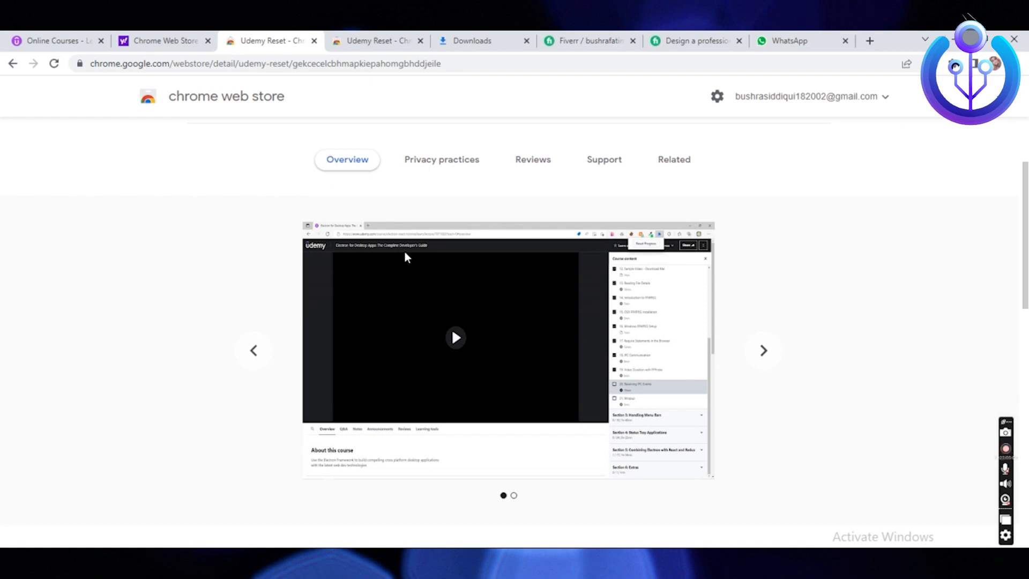
mouse_move(545, 264)
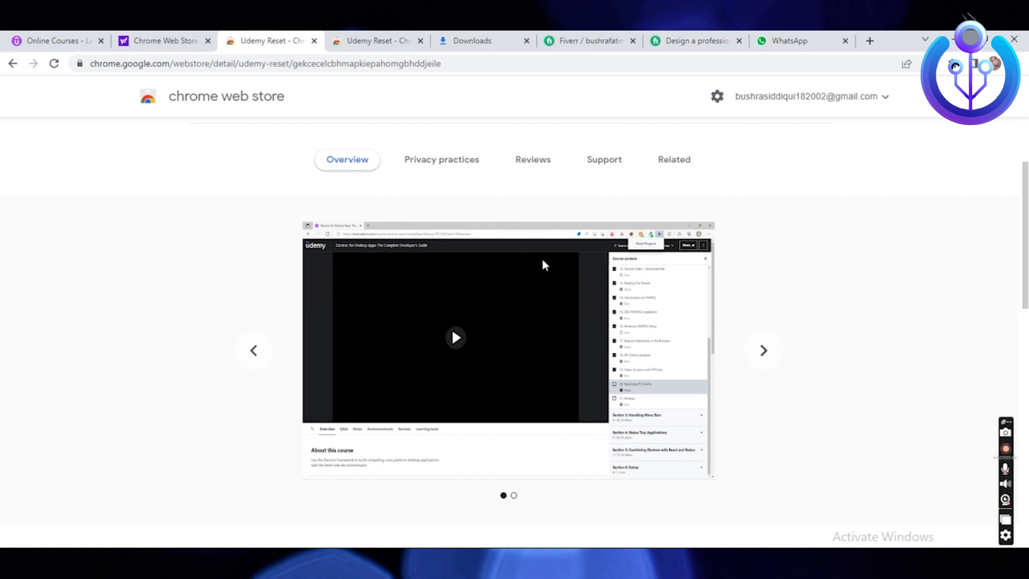
mouse_move(597, 266)
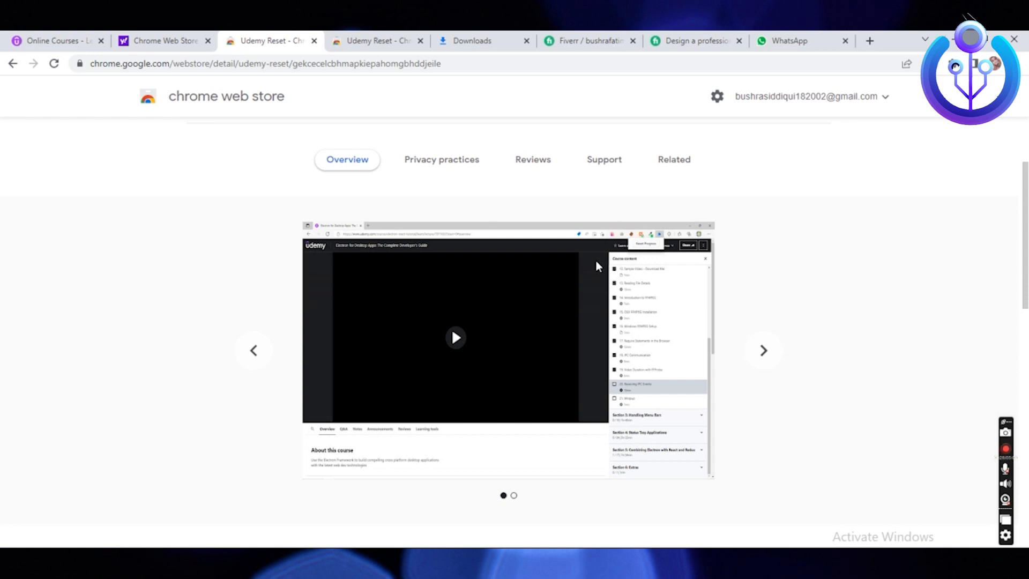
mouse_move(582, 194)
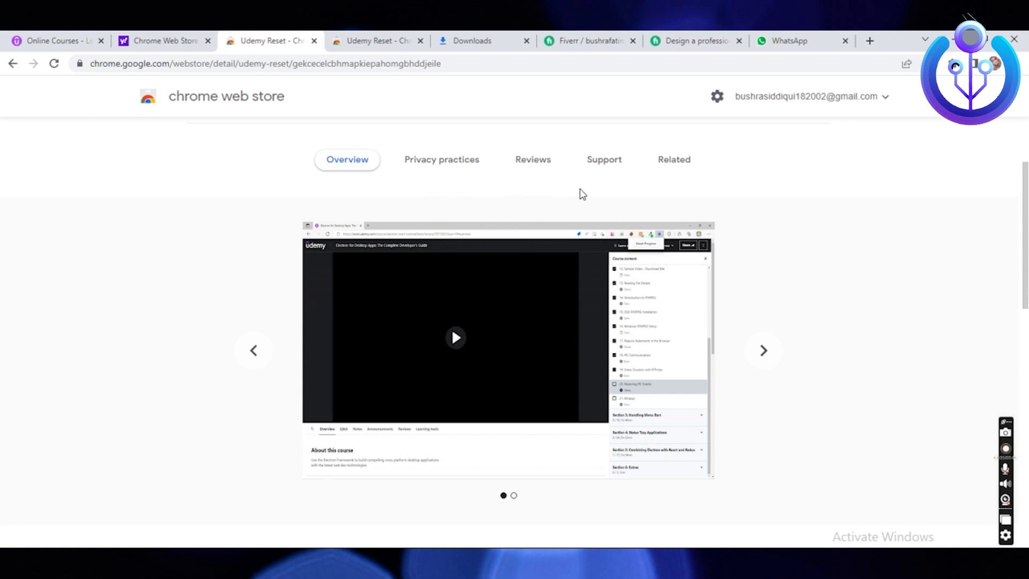
scroll("up", 3)
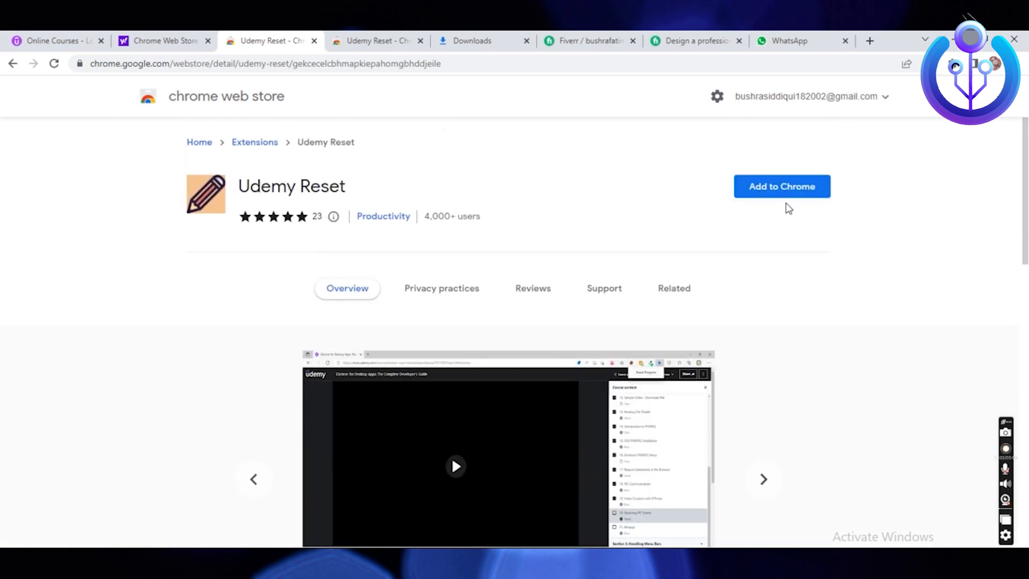
Add Udemy Reset to Chrome, approving its access to udemy.com sites
left_click(781, 187)
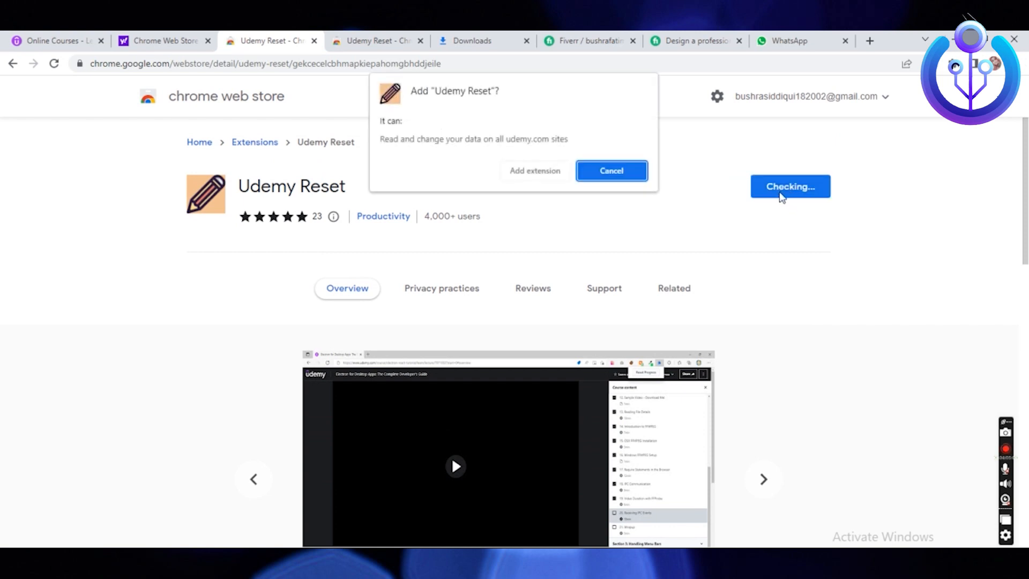
mouse_move(535, 170)
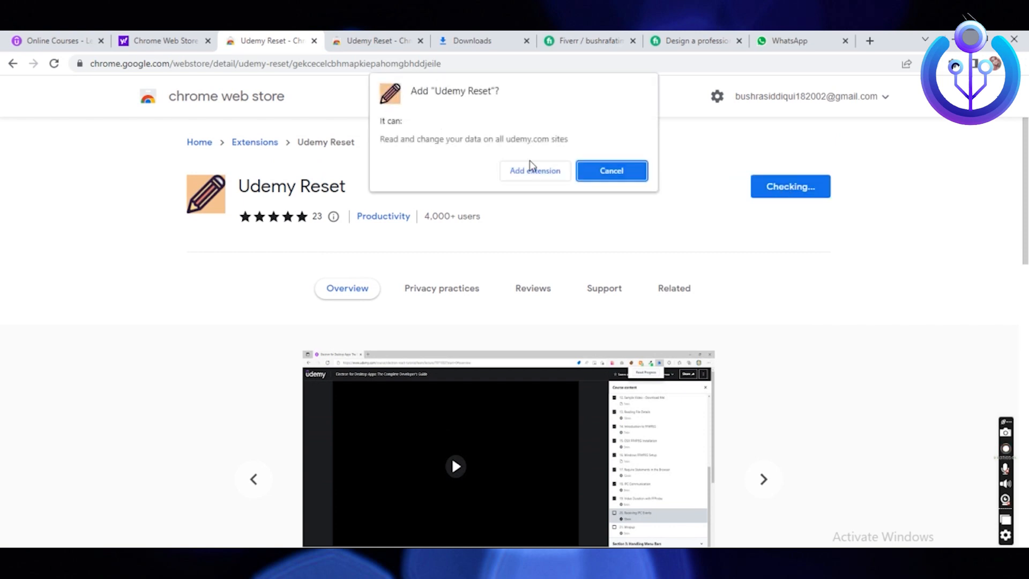
mouse_move(556, 154)
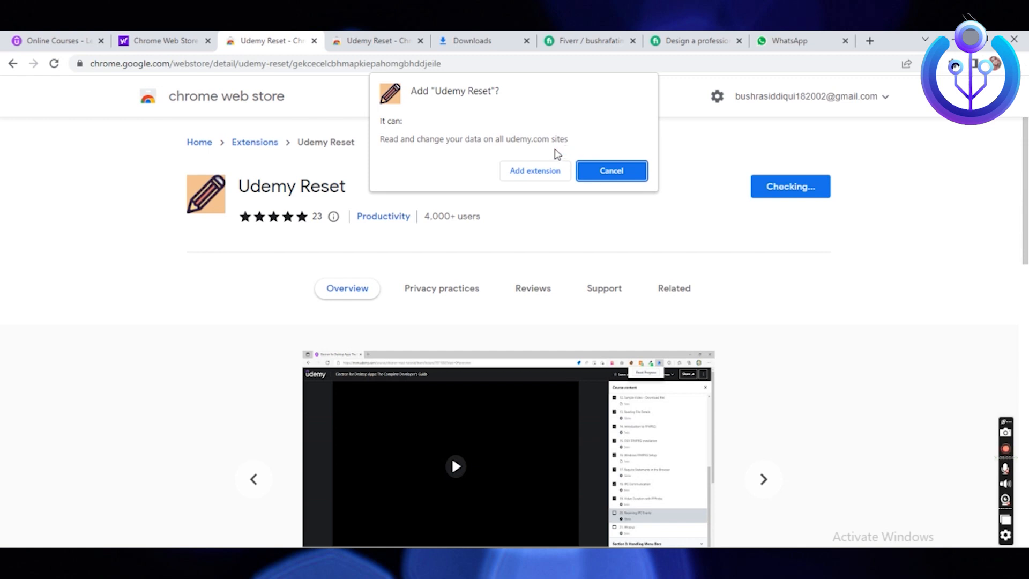
mouse_move(534, 171)
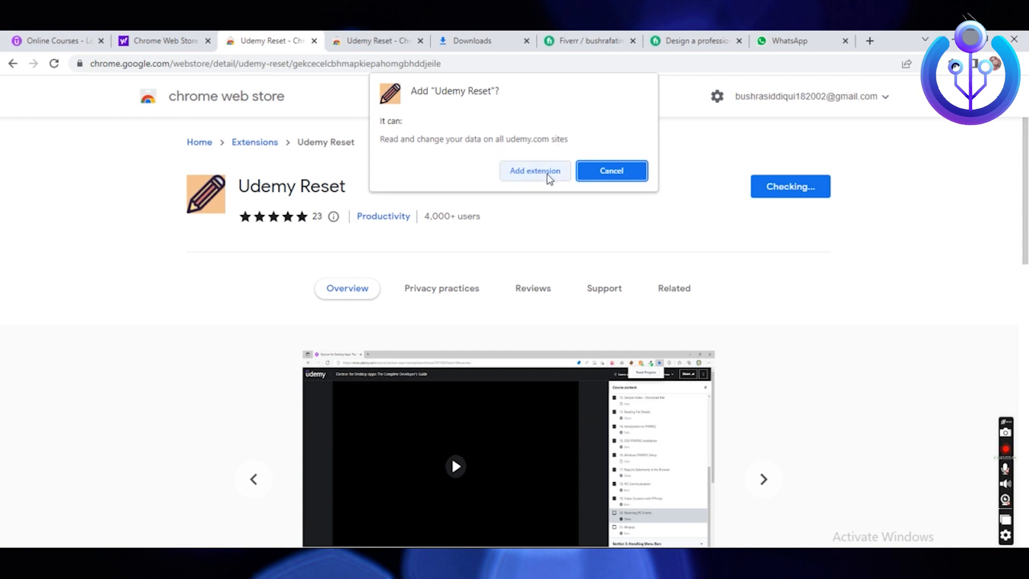
left_click(534, 170)
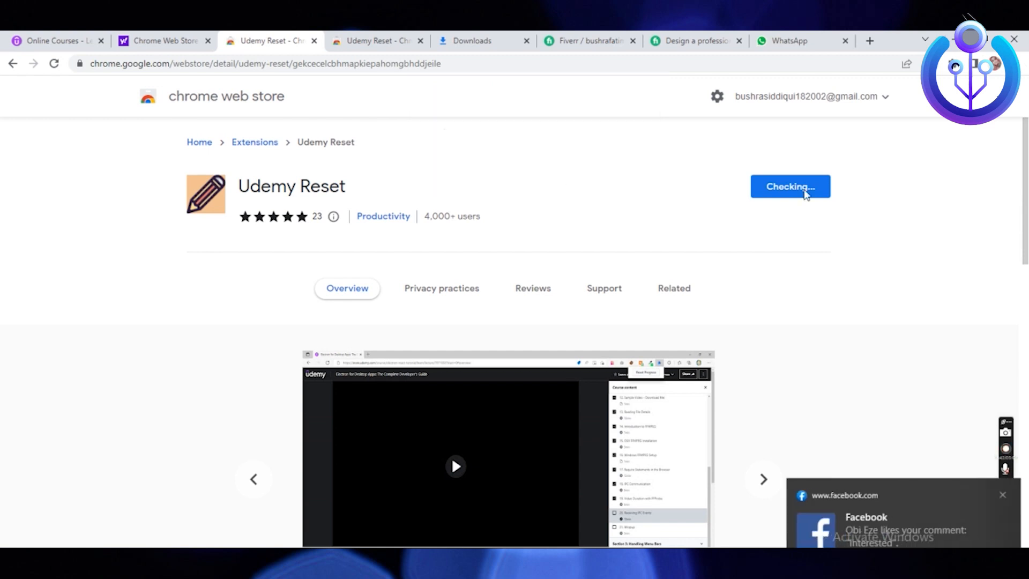
mouse_move(823, 195)
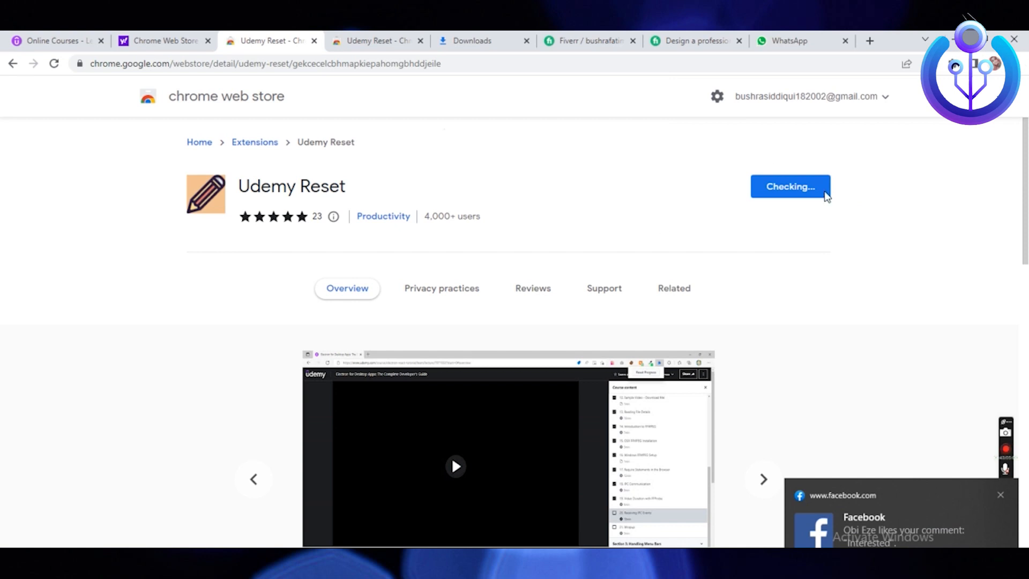
left_click(790, 187)
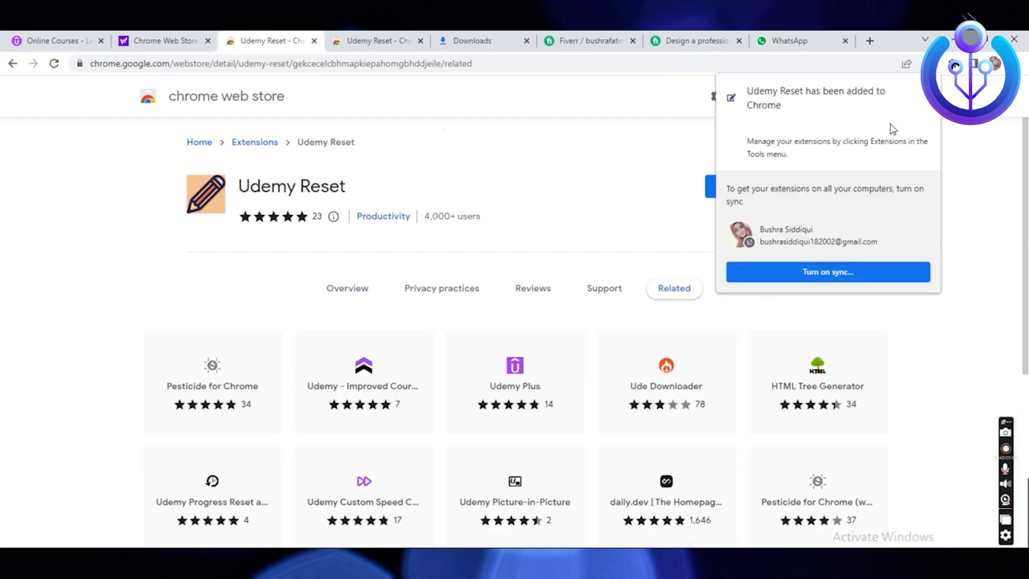
Dismiss the 'added to Chrome' notice and scroll through related extensions
left_click(315, 174)
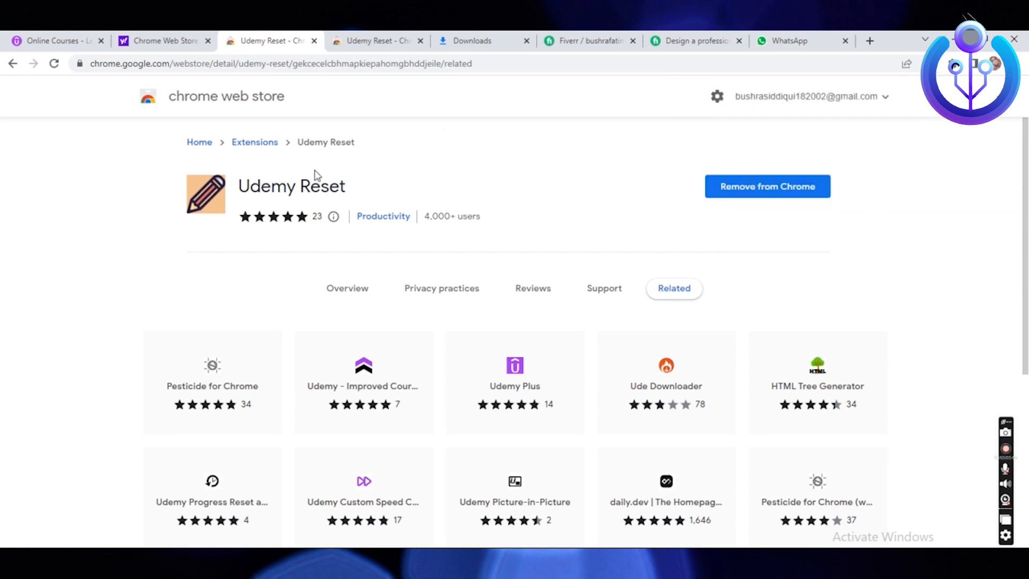
scroll("down", 3)
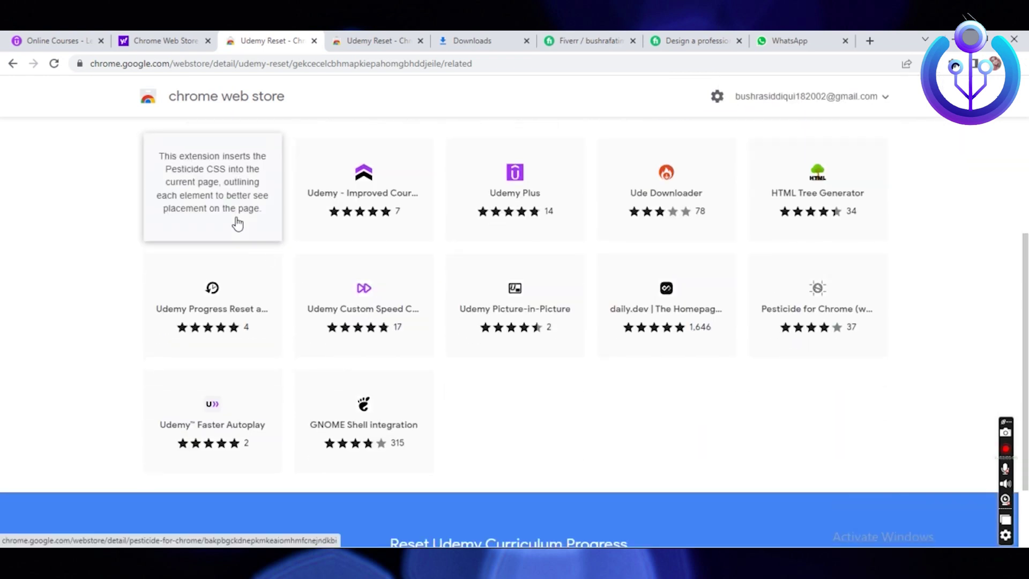
mouse_move(384, 223)
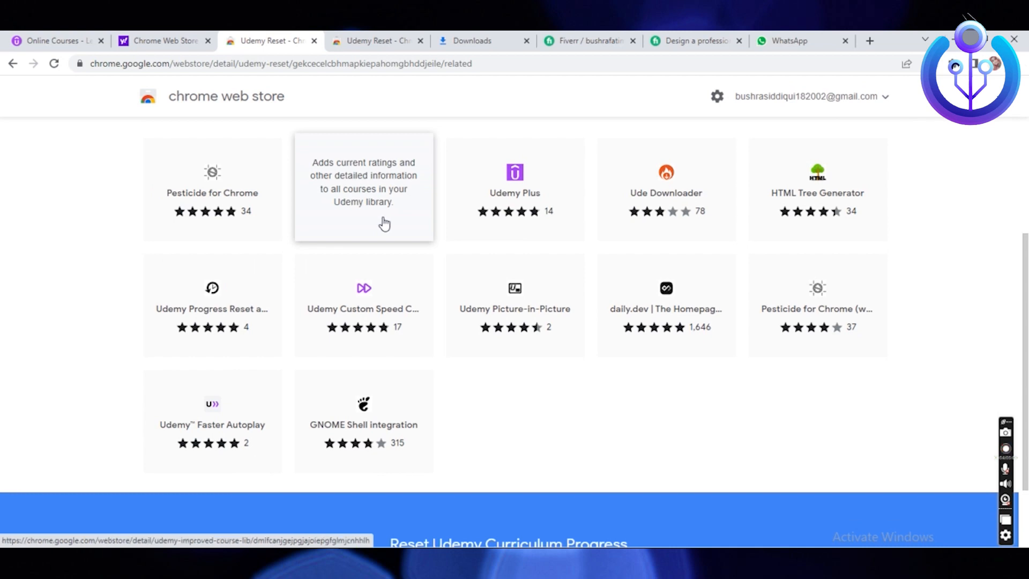
mouse_move(619, 216)
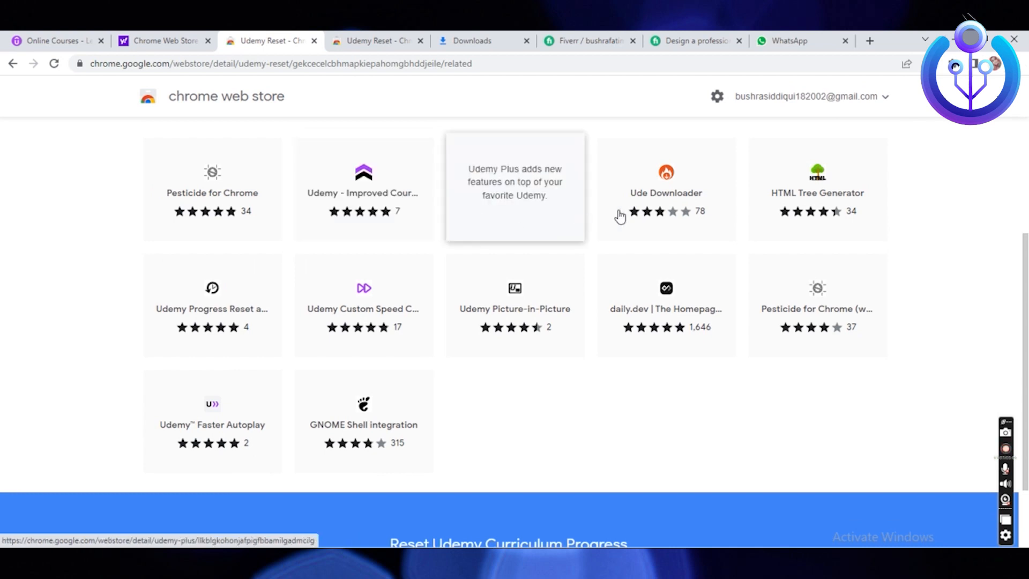